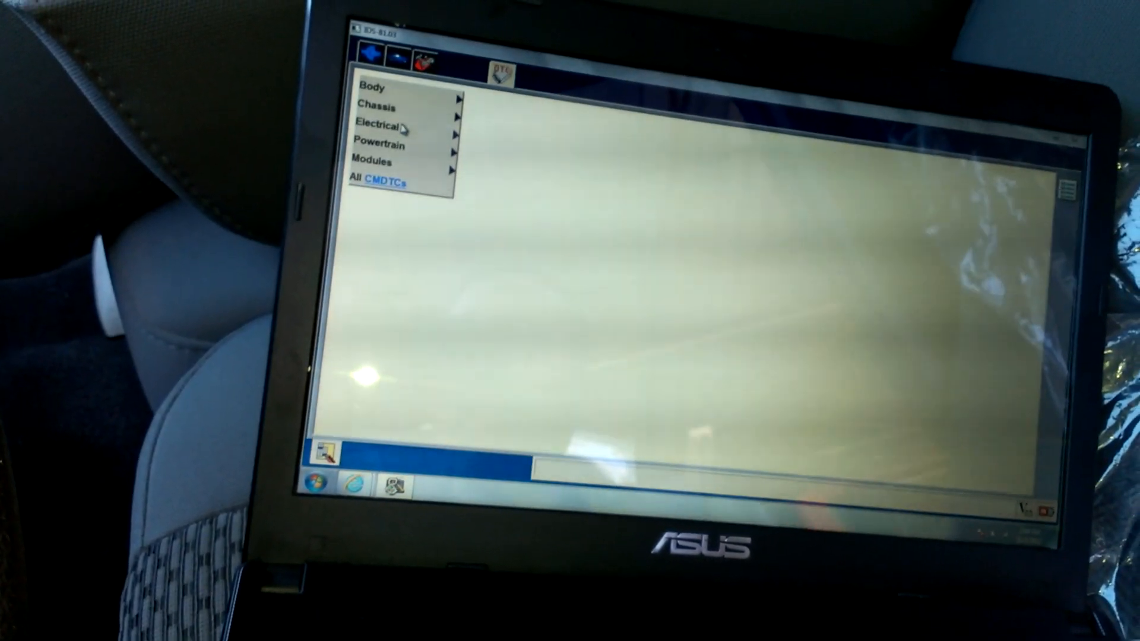
- Retrieve continuous DTCs from the PCM via the DTC Modules list
{"action": "left_click", "coordinate": [377, 161]}
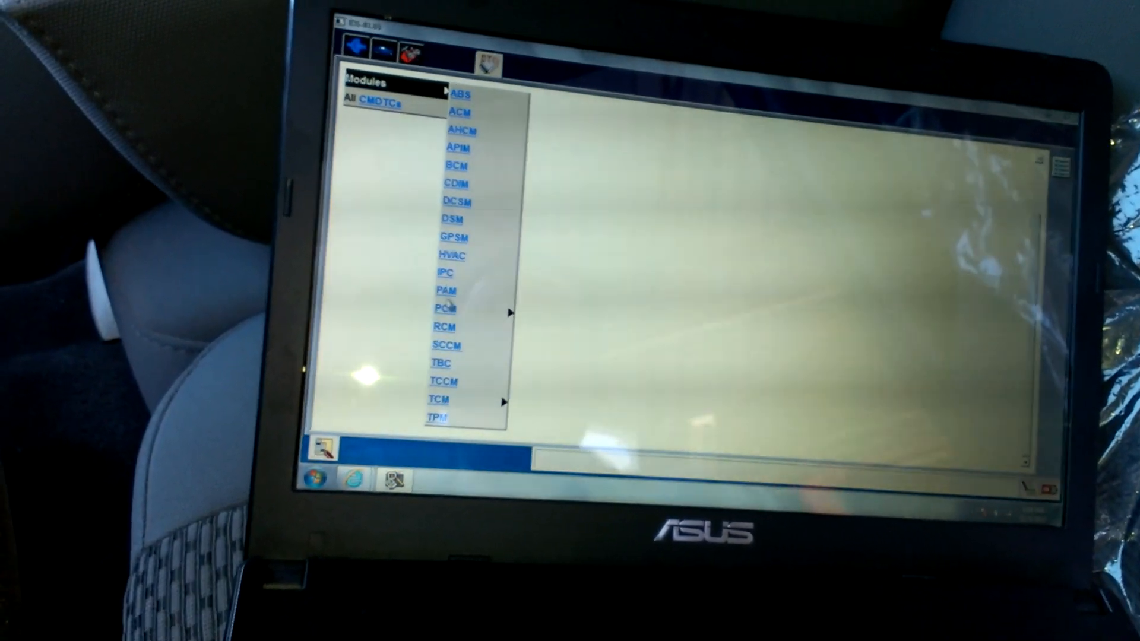
{"action": "left_click", "coordinate": [443, 308]}
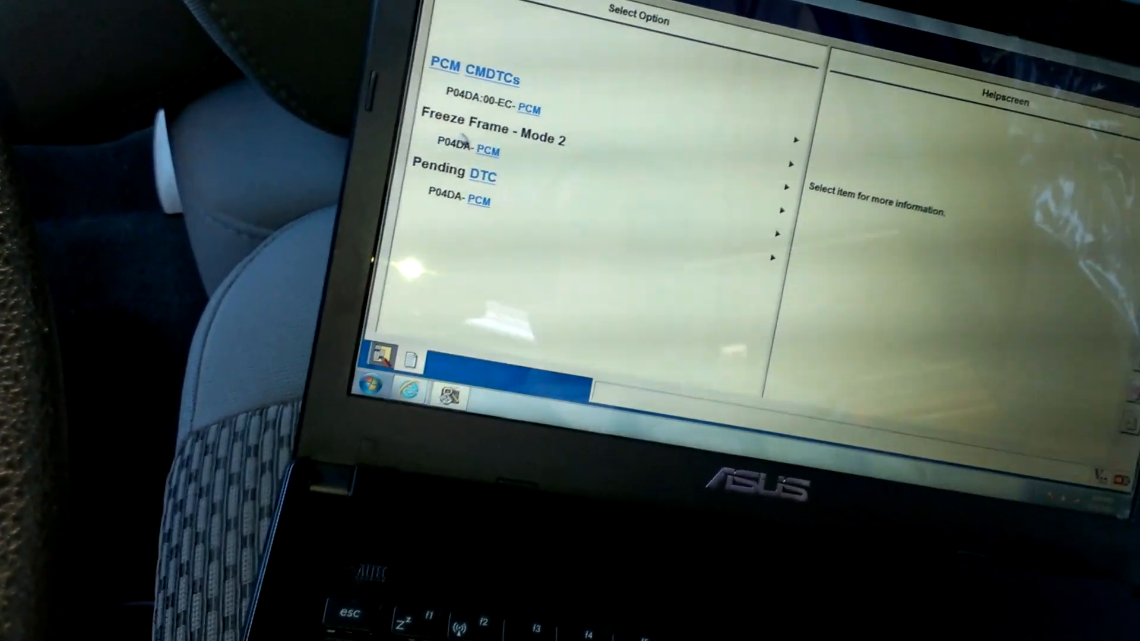
- Show the P04DA Mode 2 freeze frame and scroll through to MAP_A 29.304 psi
{"action": "left_click", "coordinate": [454, 155]}
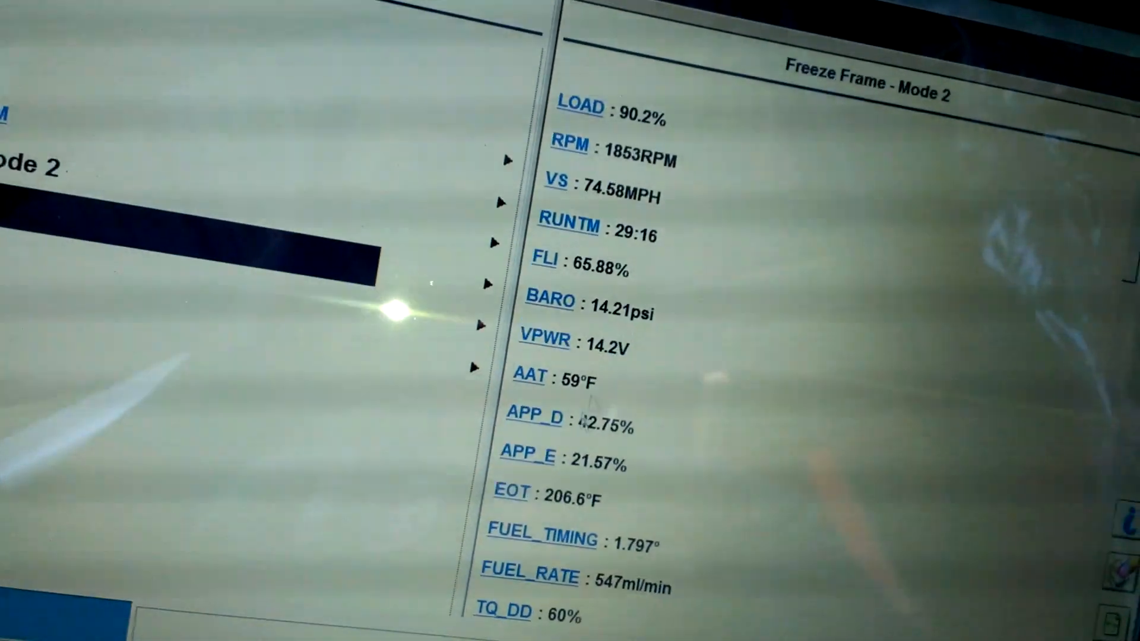
{"action": "scroll", "scroll_direction": "down", "scroll_amount": 3}
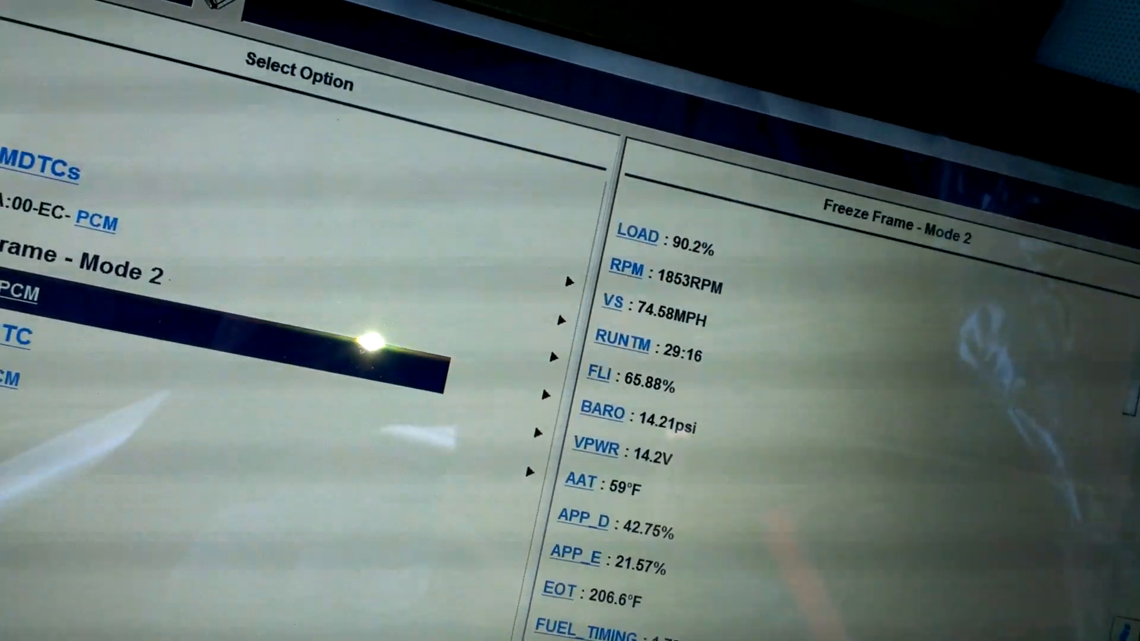
{"action": "scroll", "scroll_direction": "down", "scroll_amount": 3}
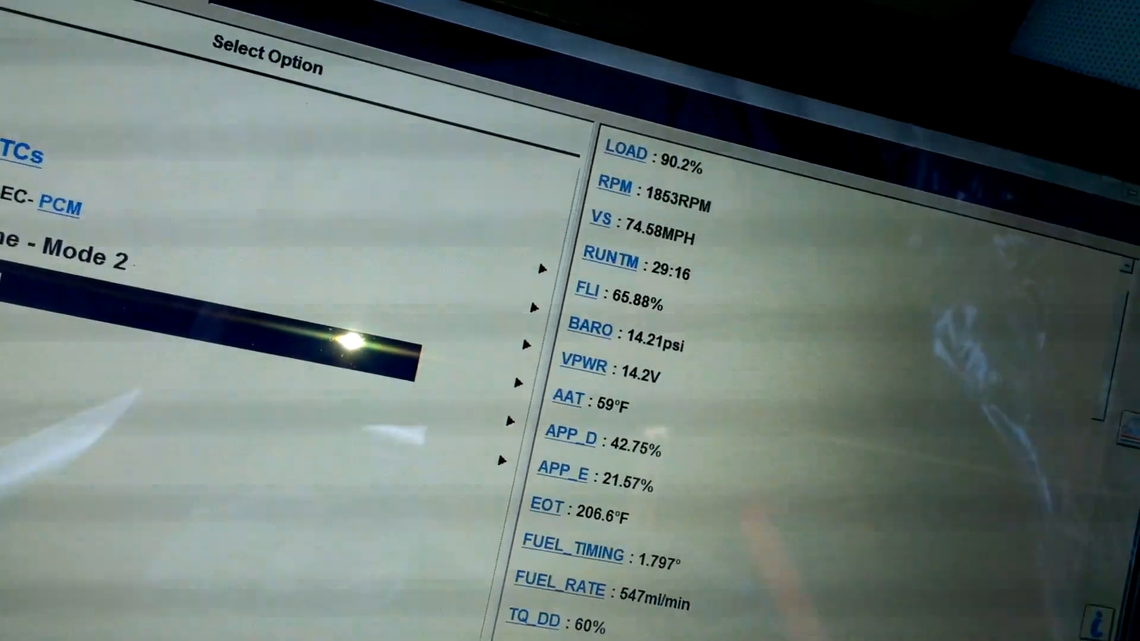
{"action": "scroll", "scroll_direction": "down", "scroll_amount": 3}
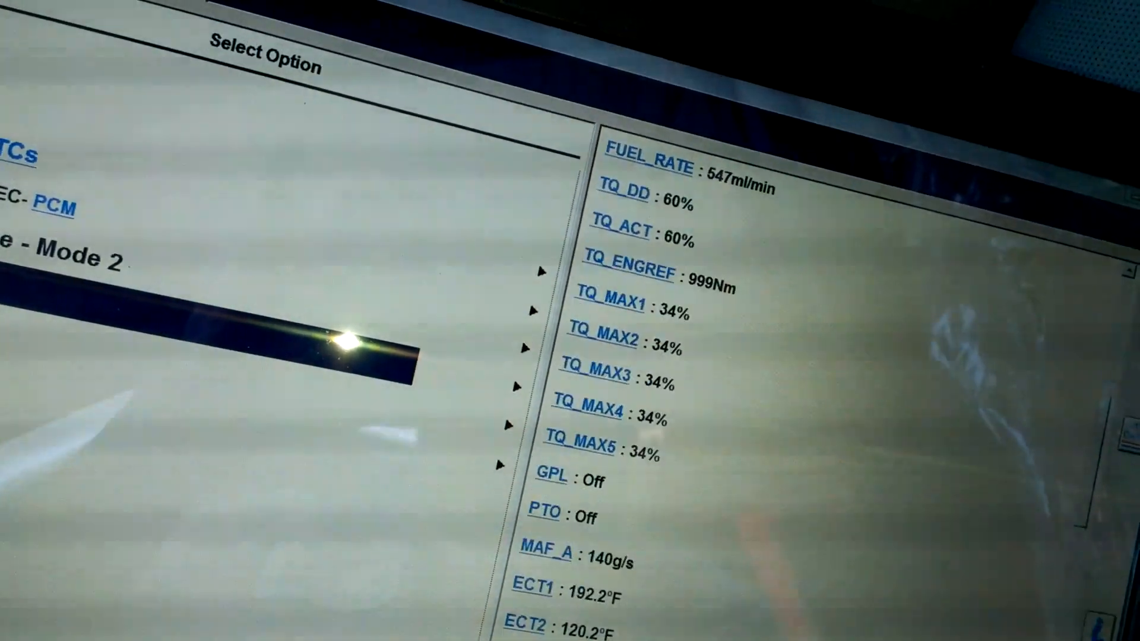
{"action": "scroll", "scroll_direction": "down", "scroll_amount": 3}
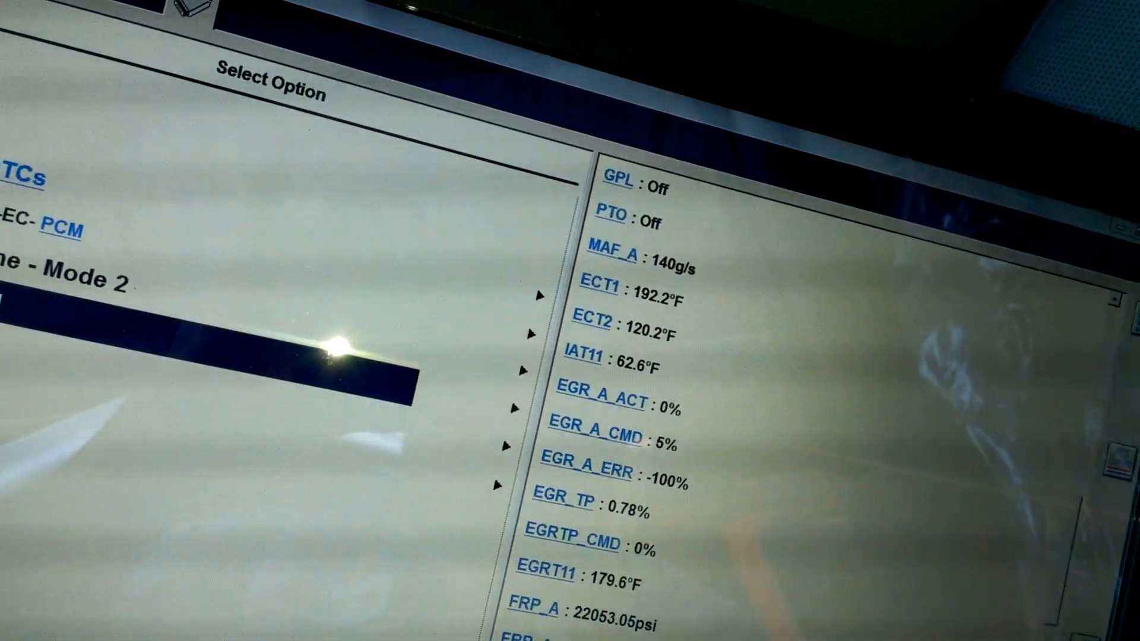
{"action": "scroll", "scroll_direction": "down", "scroll_amount": 3}
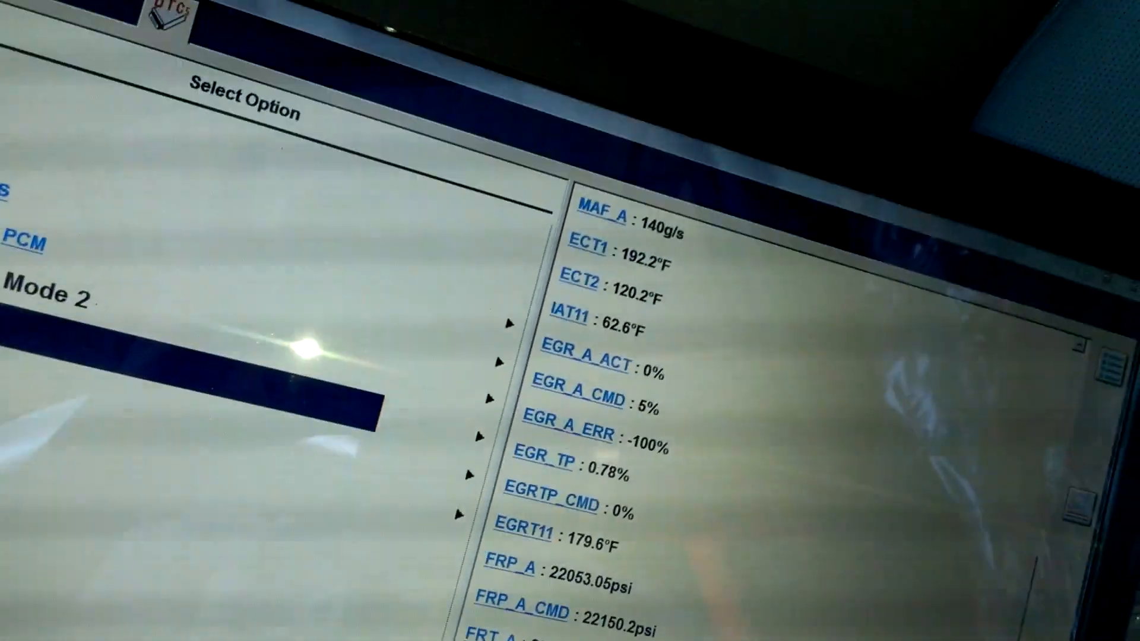
{"action": "scroll", "scroll_direction": "down", "scroll_amount": 3}
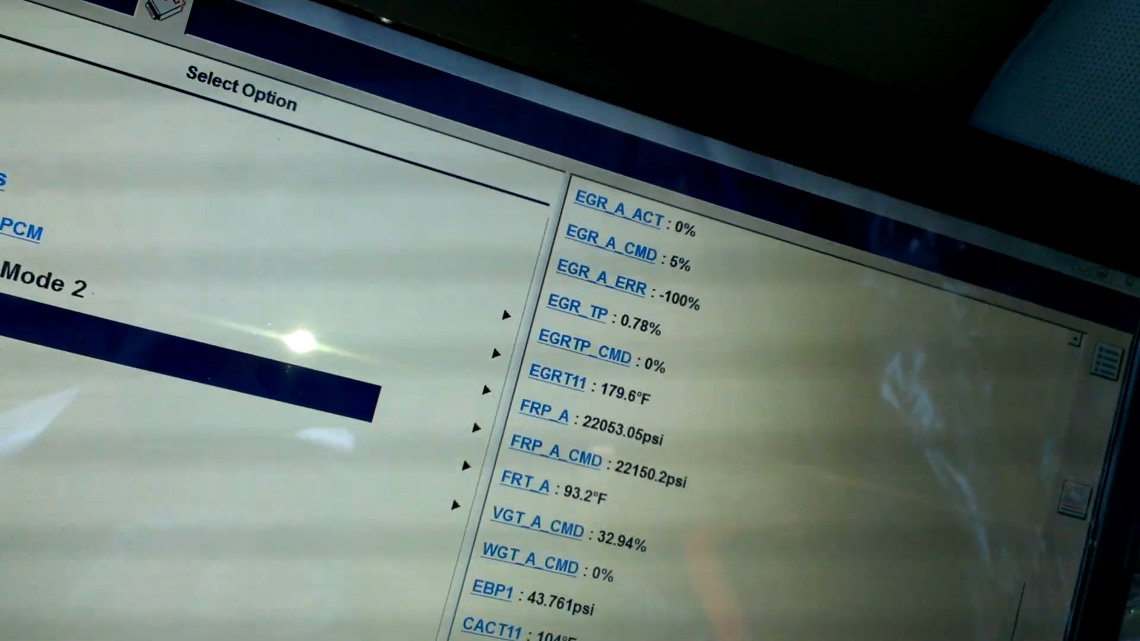
{"action": "scroll", "scroll_direction": "down", "scroll_amount": 3}
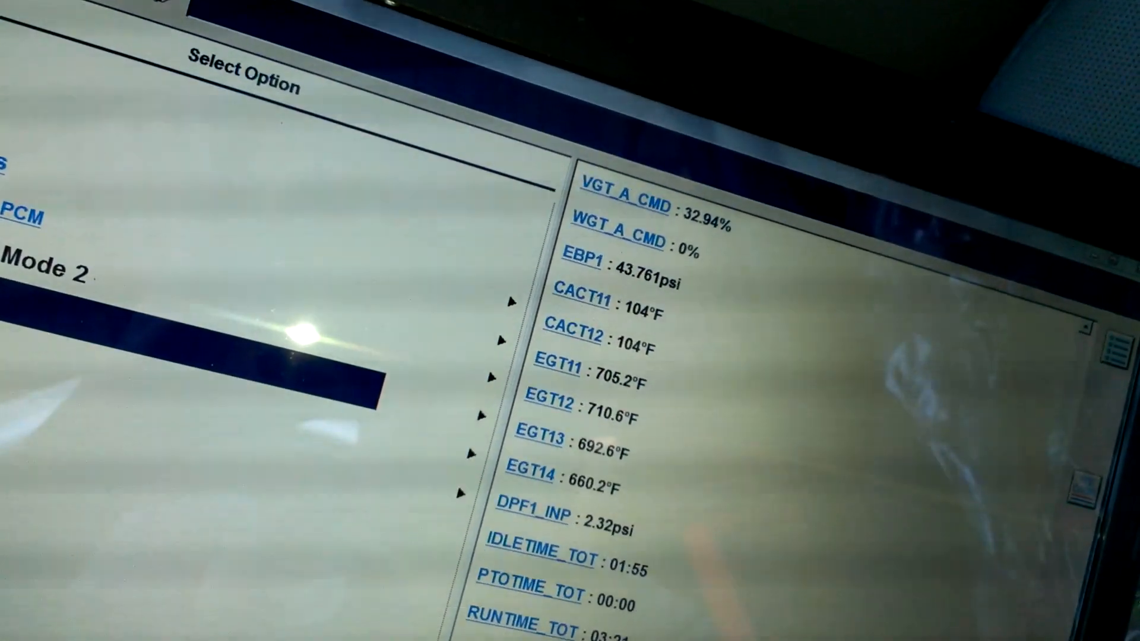
{"action": "scroll", "scroll_direction": "down", "scroll_amount": 3}
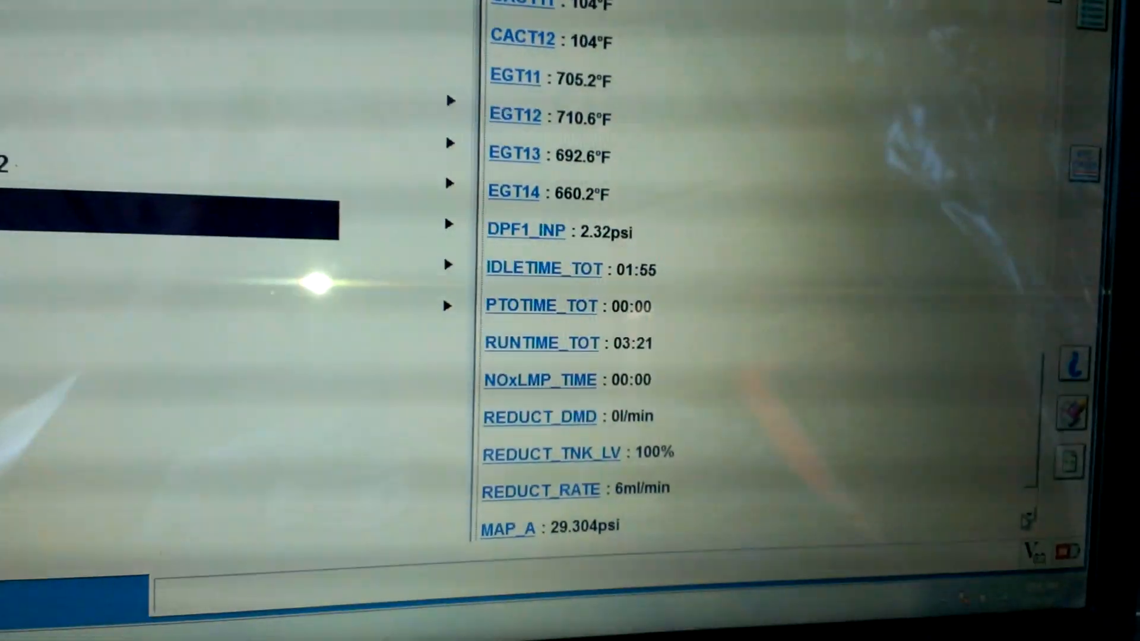